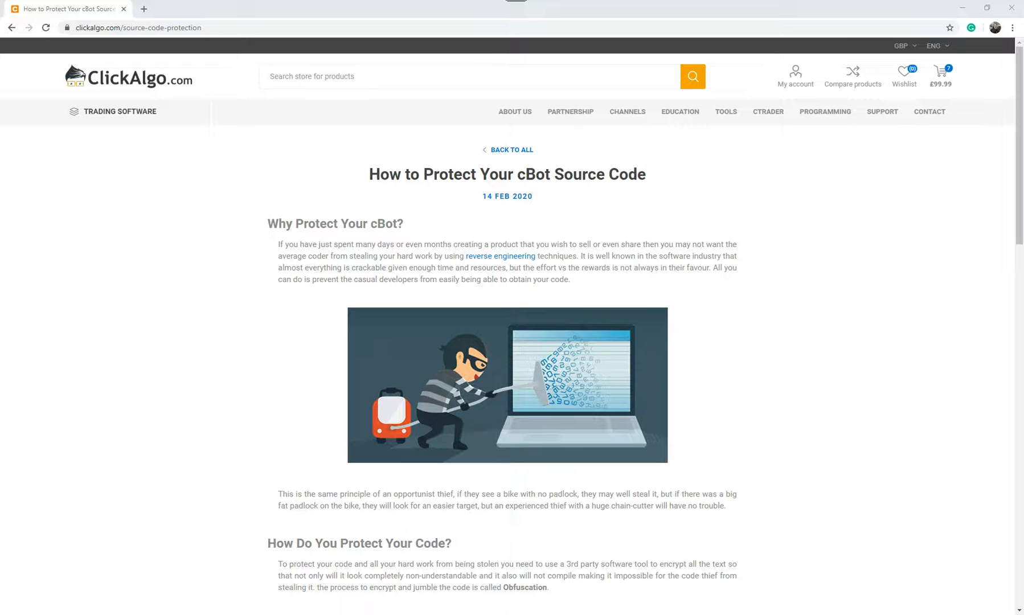
mouse_move(925, 609)
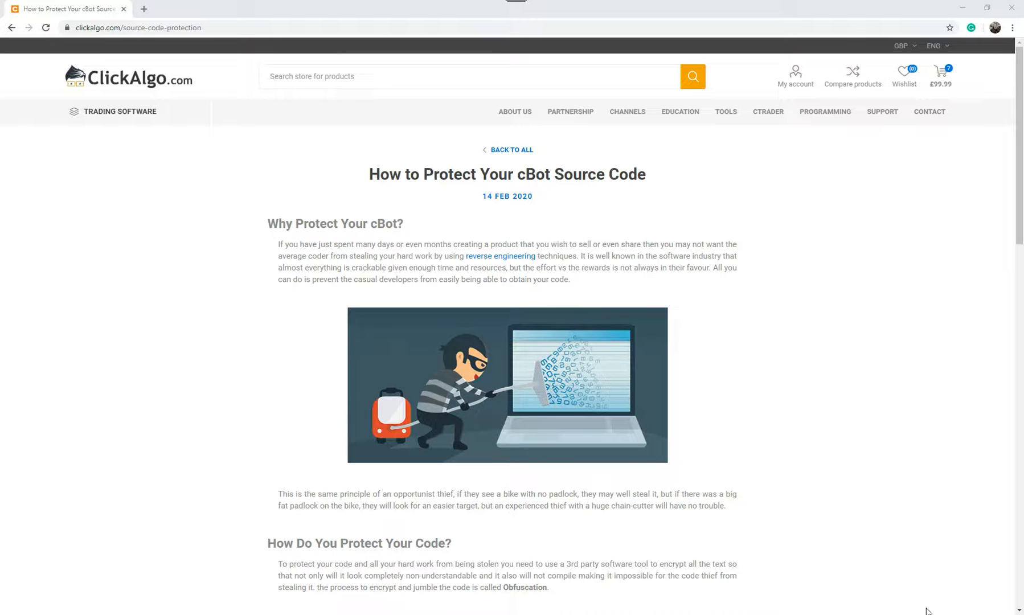
mouse_move(727, 368)
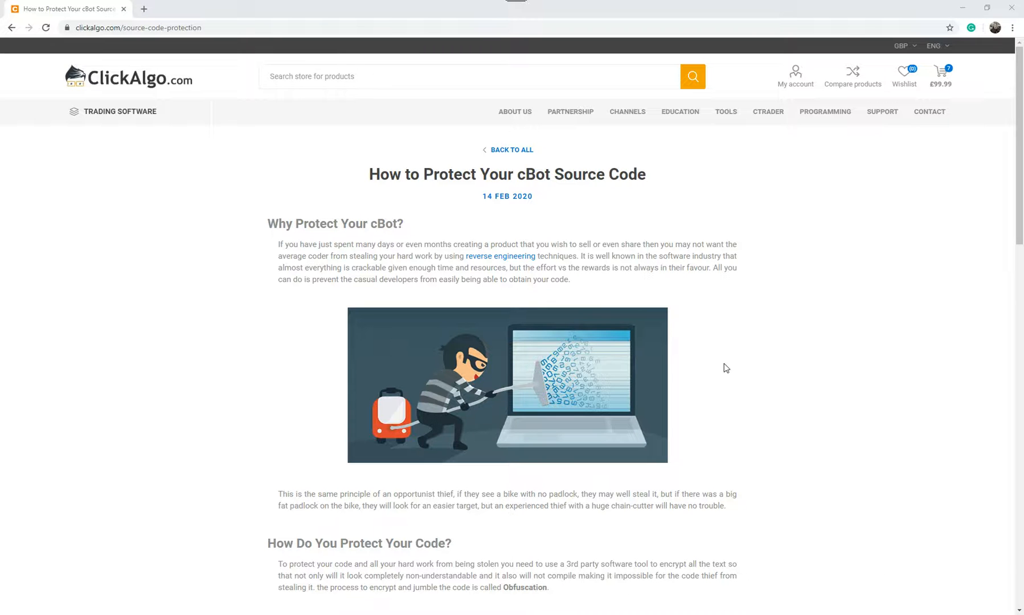
mouse_move(613, 233)
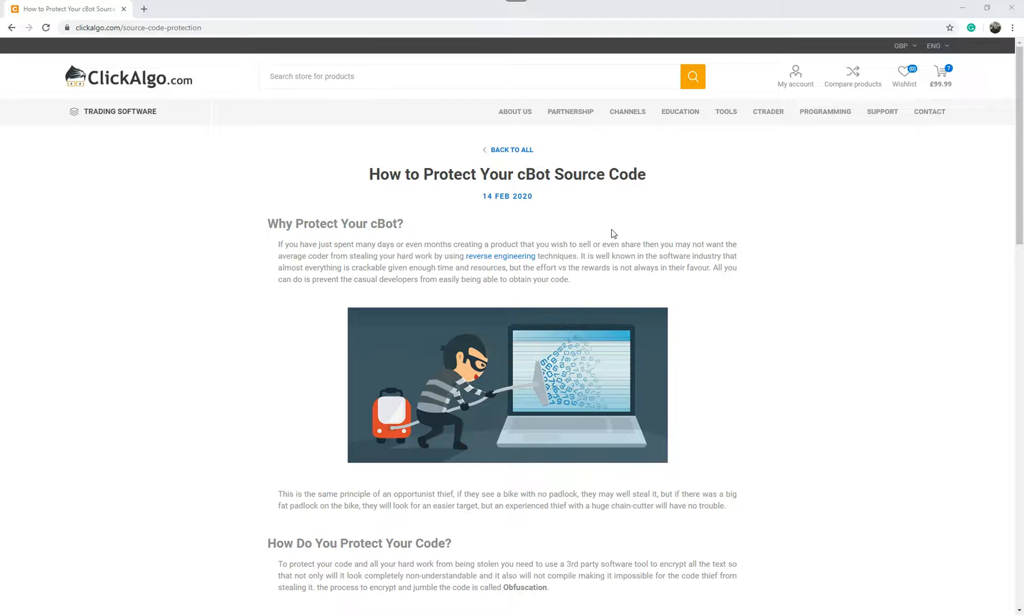
mouse_move(595, 211)
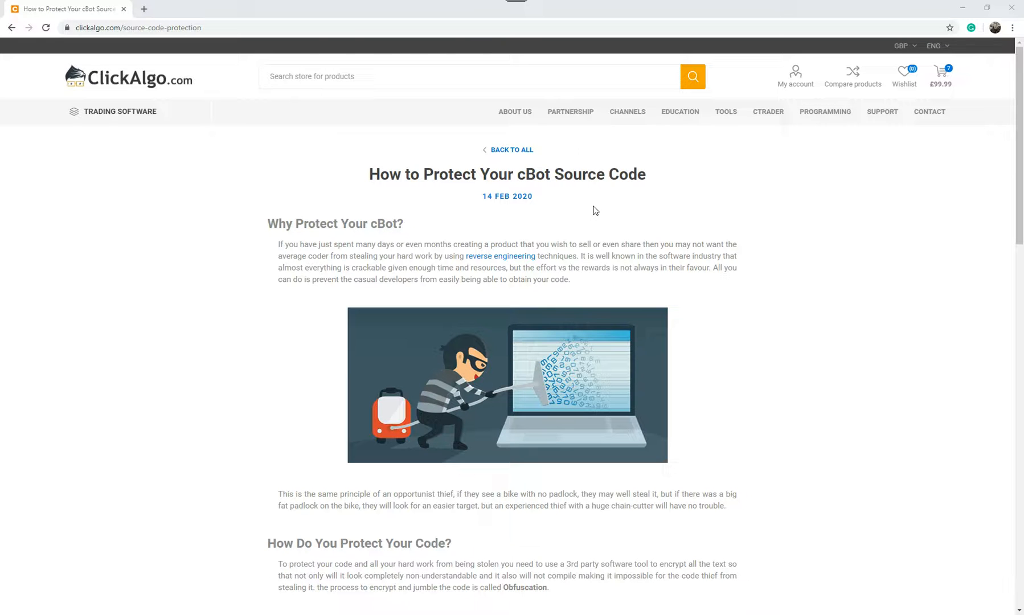
mouse_move(714, 243)
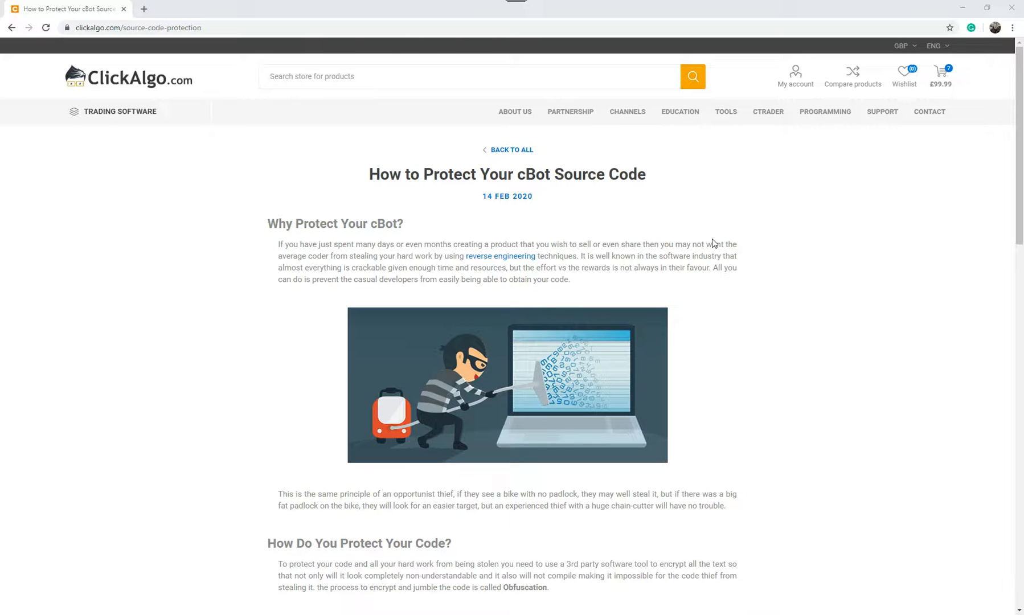
mouse_move(733, 283)
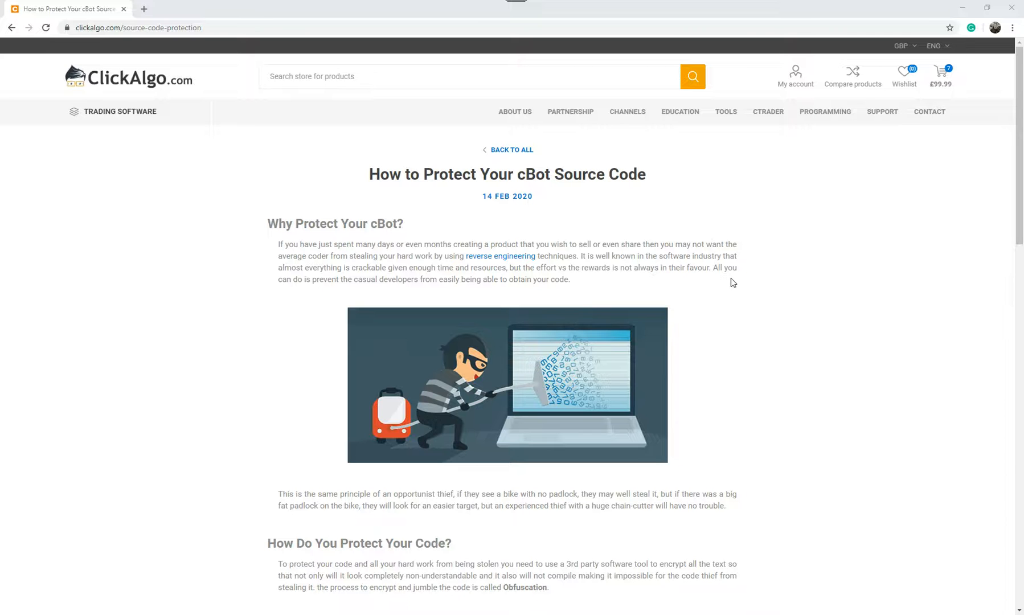
mouse_move(764, 284)
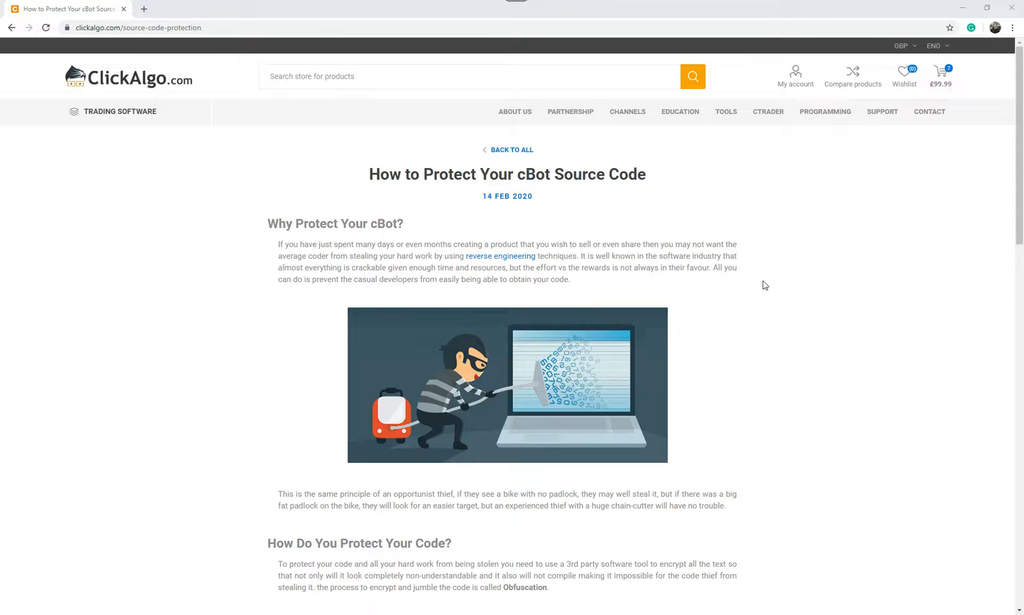
mouse_move(281, 518)
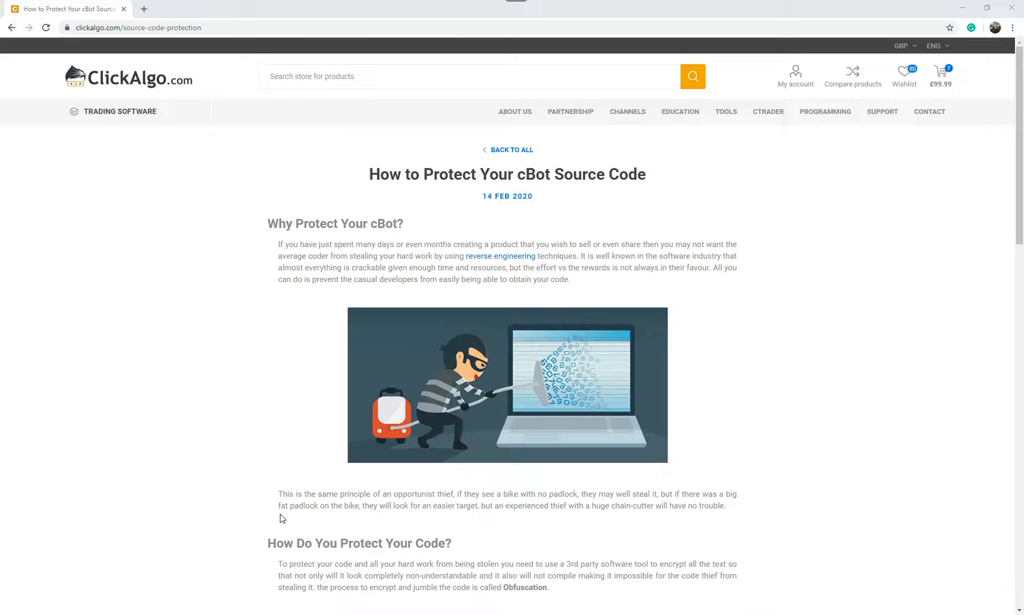
mouse_move(303, 521)
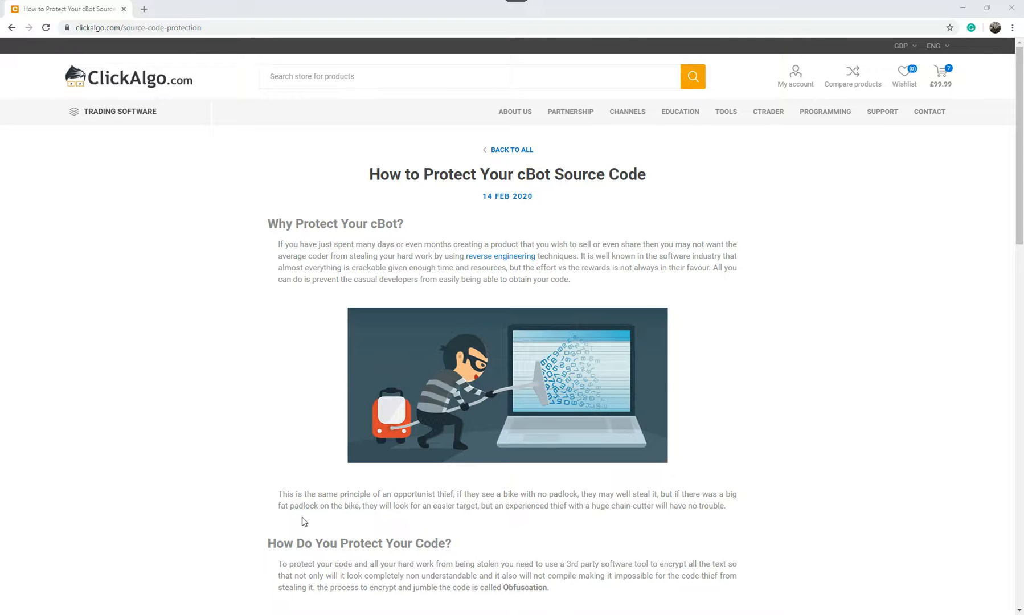
mouse_move(767, 452)
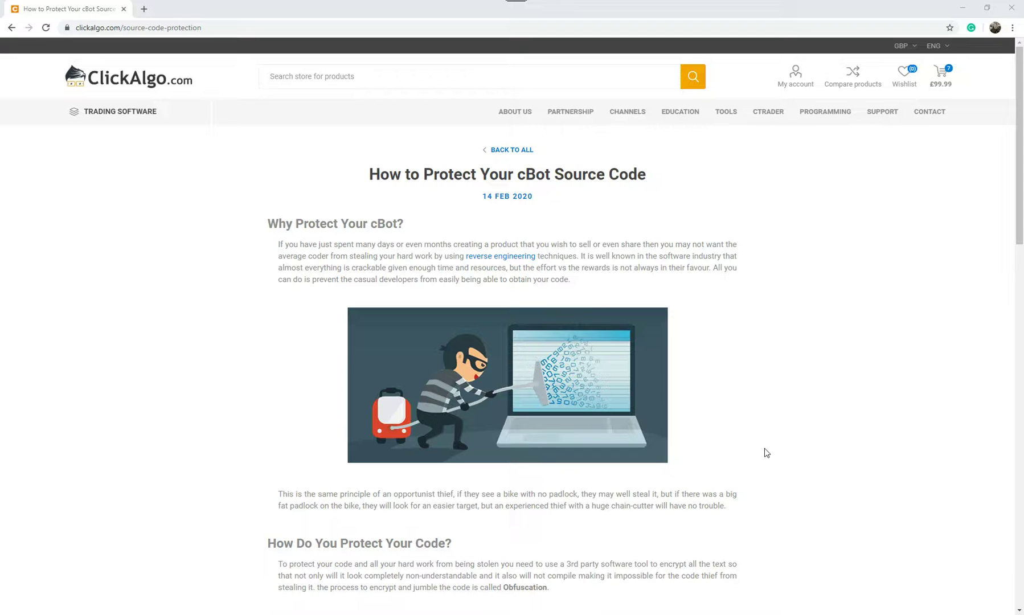
Step: Scroll the article past Obfuscation and Piracy Prevention to the cTrader protection section
scroll(down, 3)
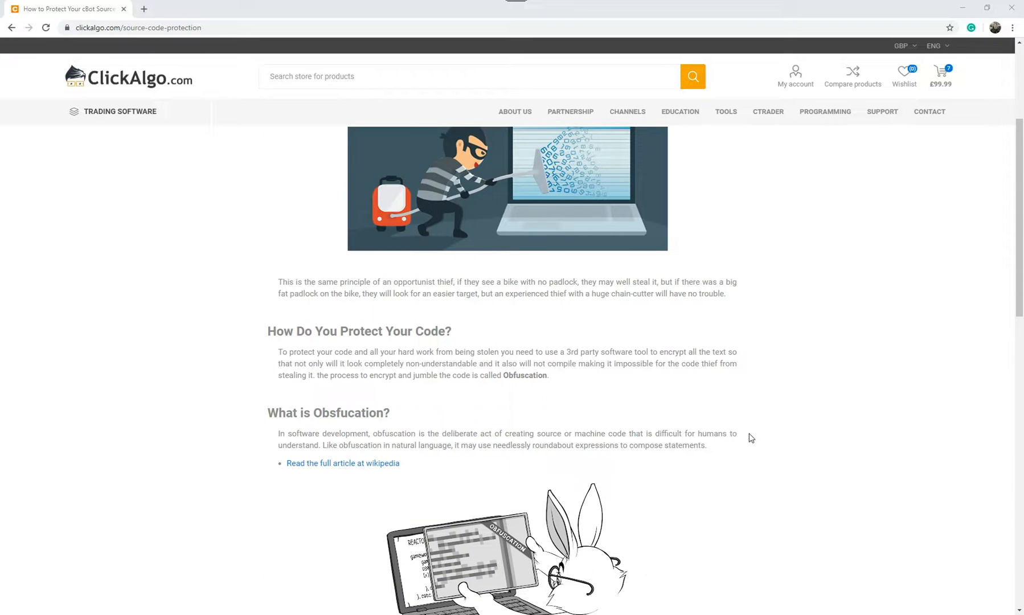
mouse_move(630, 357)
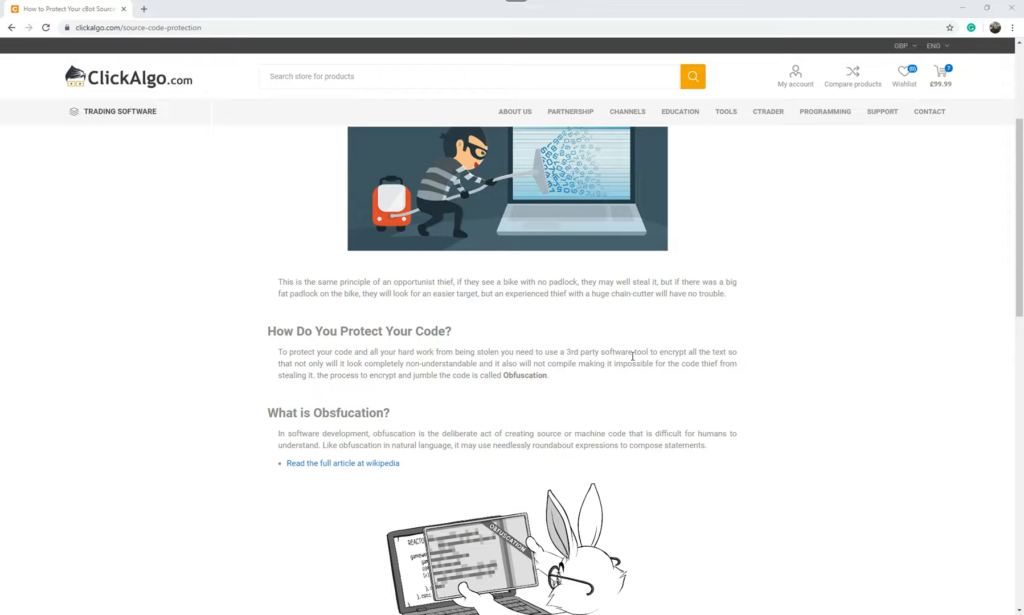
scroll(down, 3)
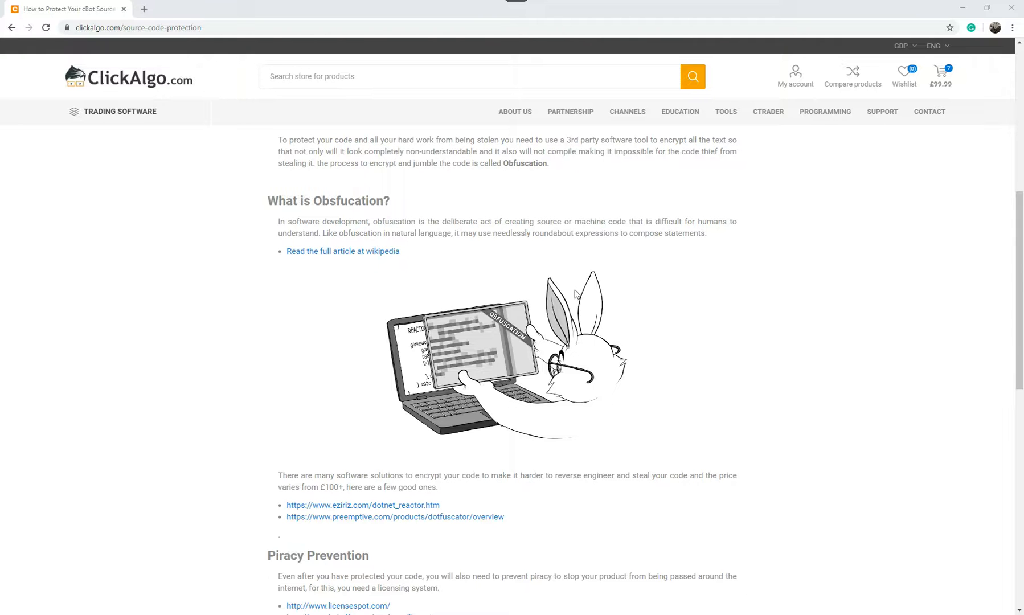
mouse_move(720, 270)
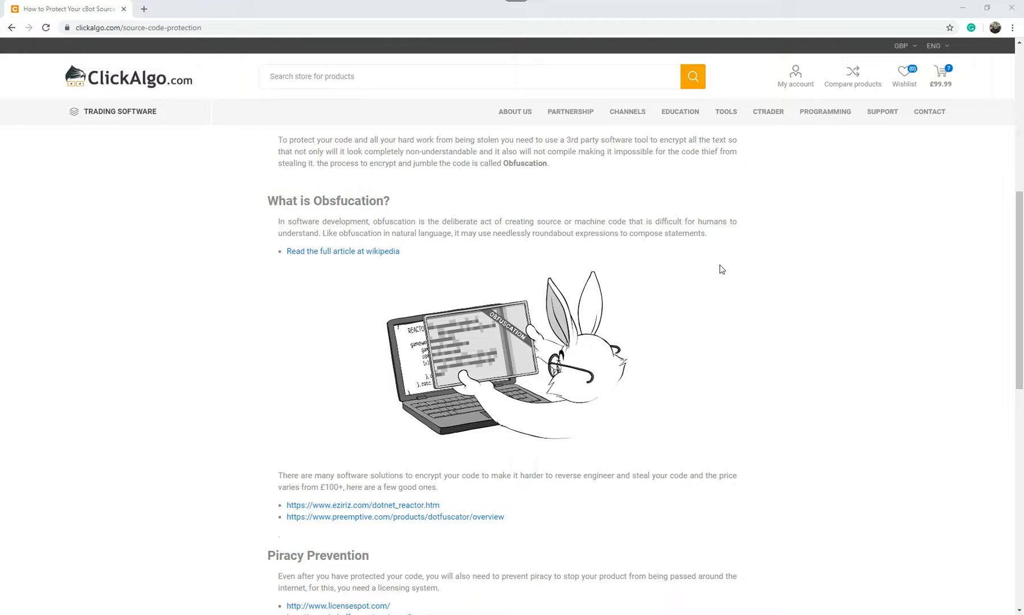
mouse_move(482, 269)
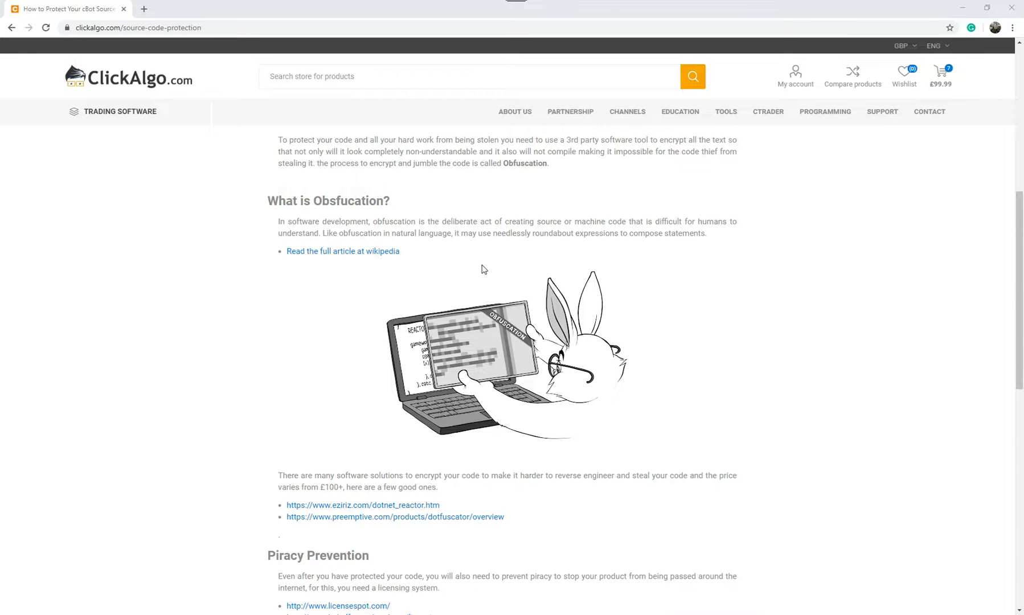
scroll(down, 3)
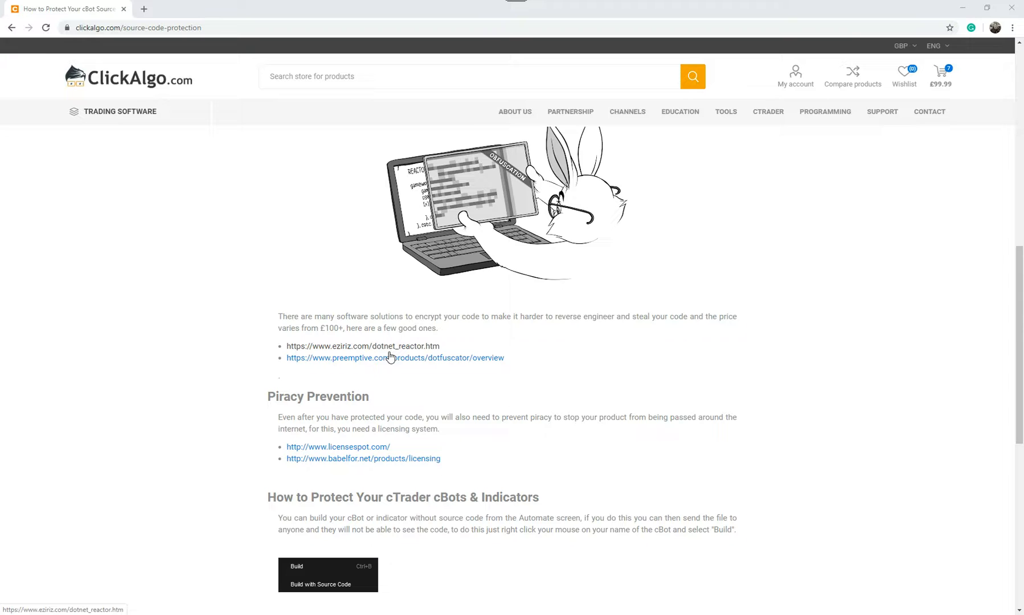
mouse_move(394, 359)
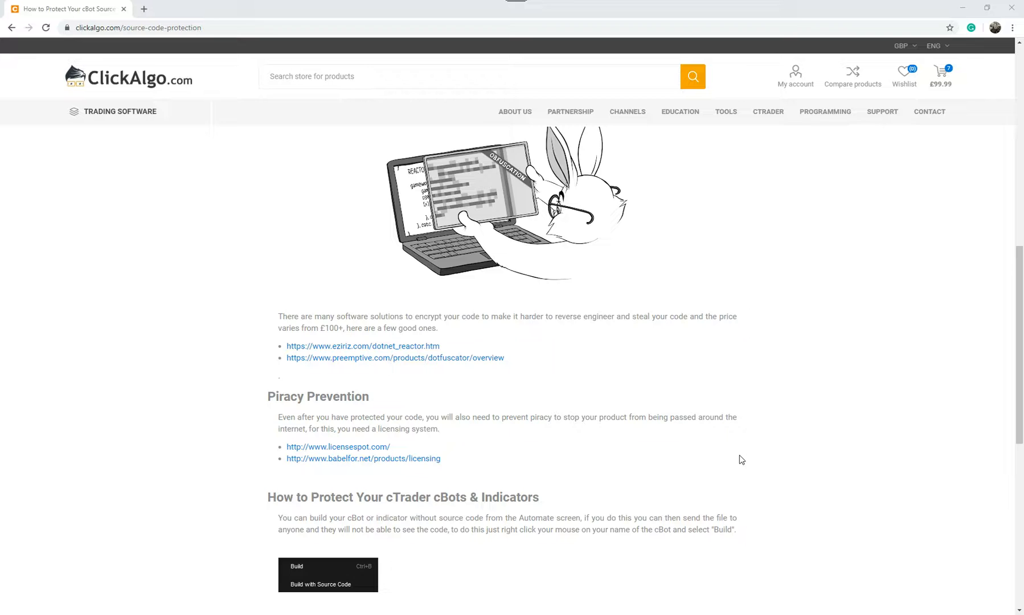
scroll(down, 3)
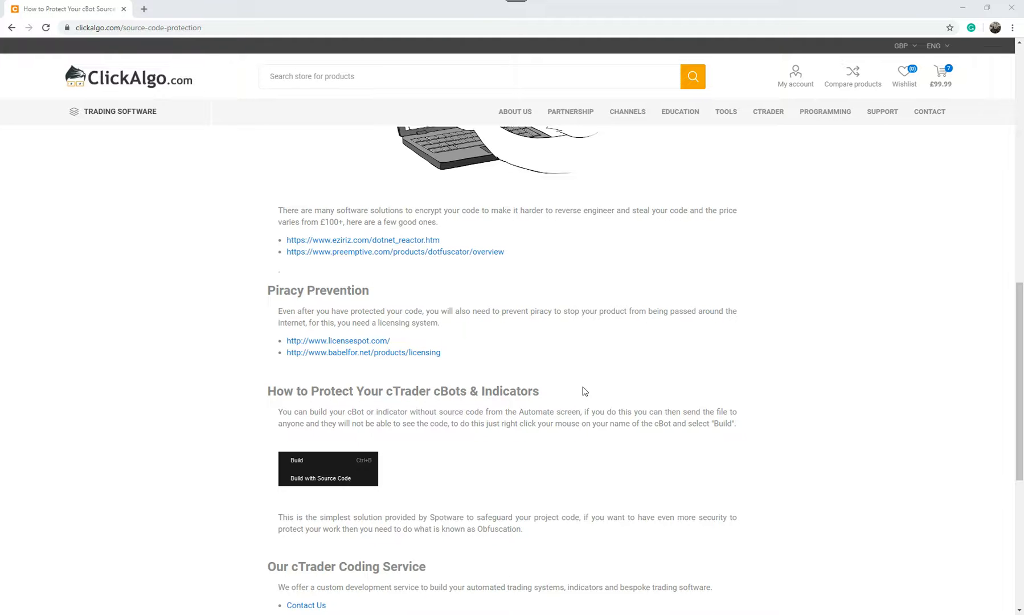
scroll(up, 3)
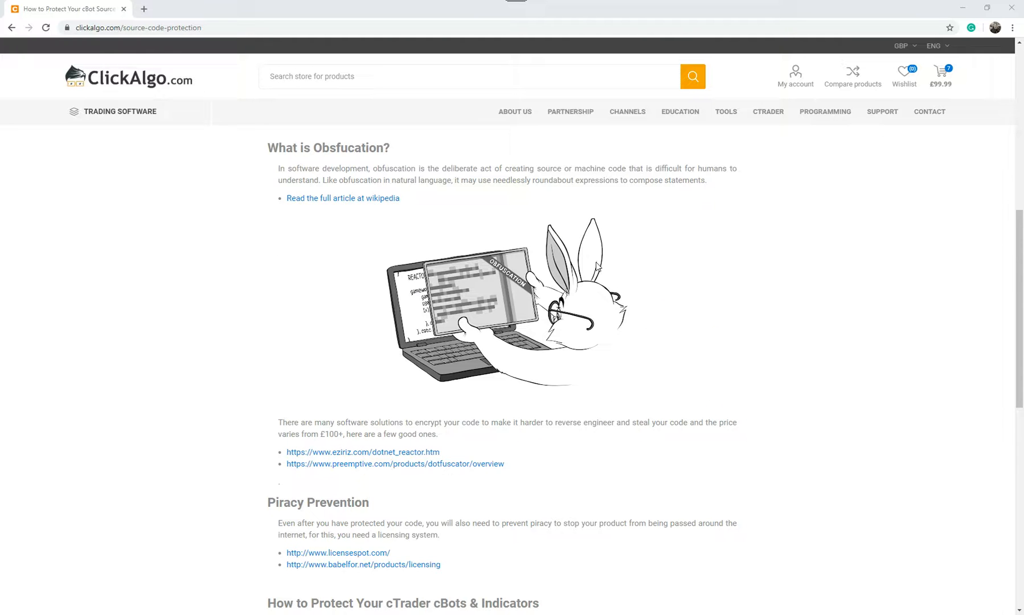
scroll(up, 3)
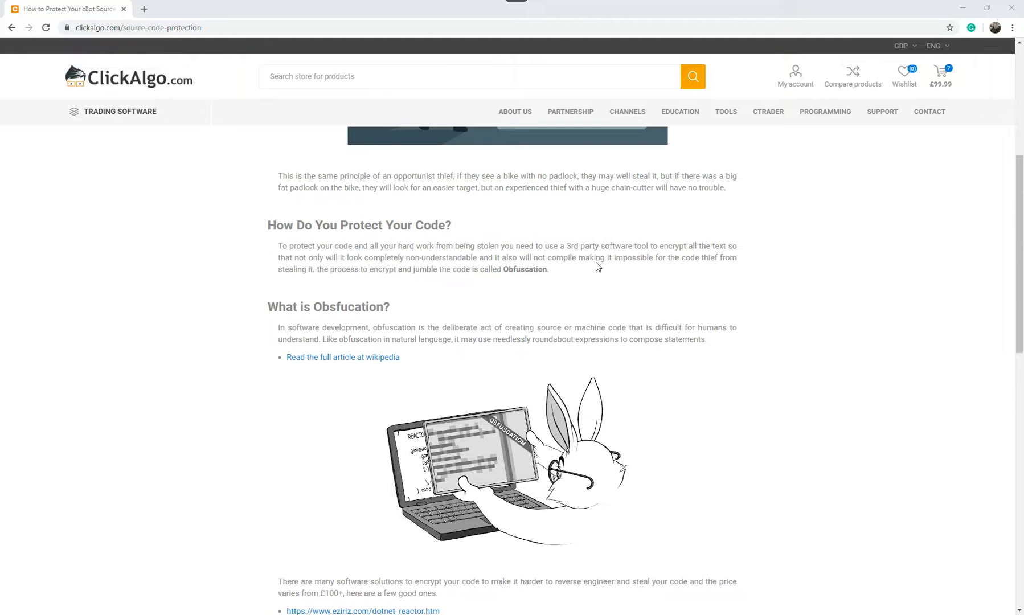
scroll(down, 3)
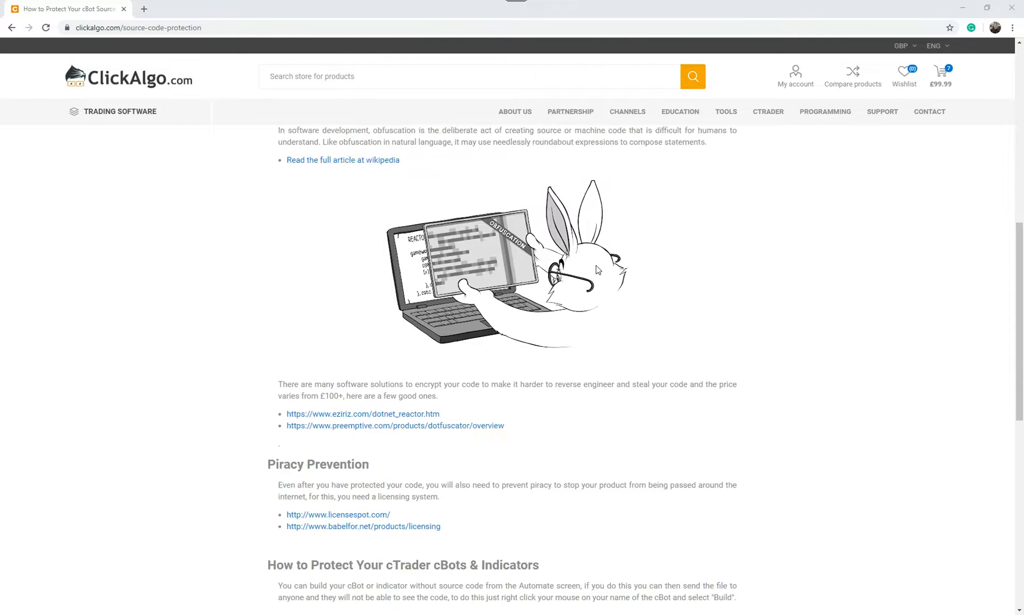
scroll(down, 3)
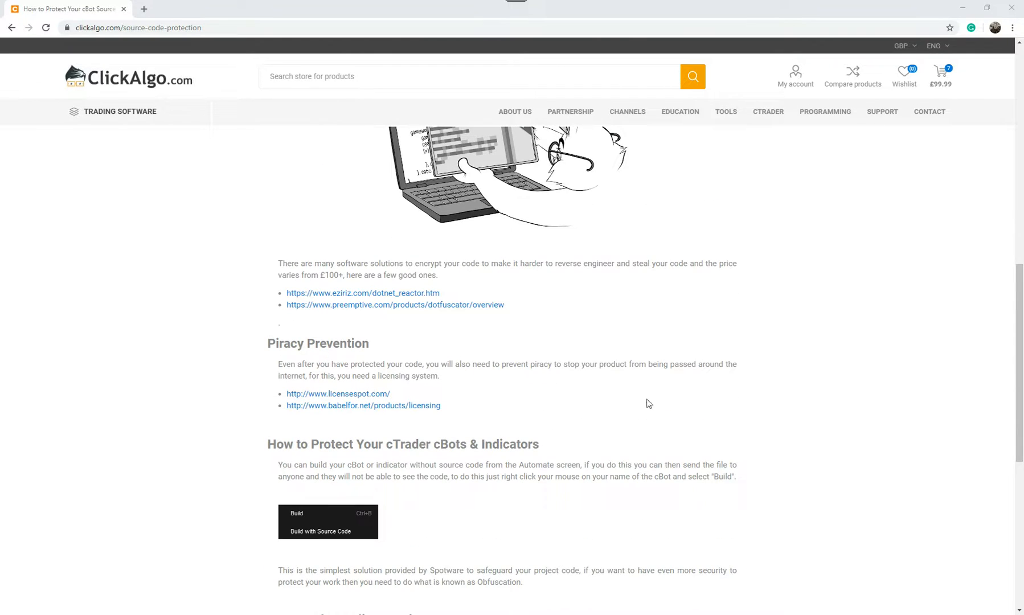
mouse_move(714, 397)
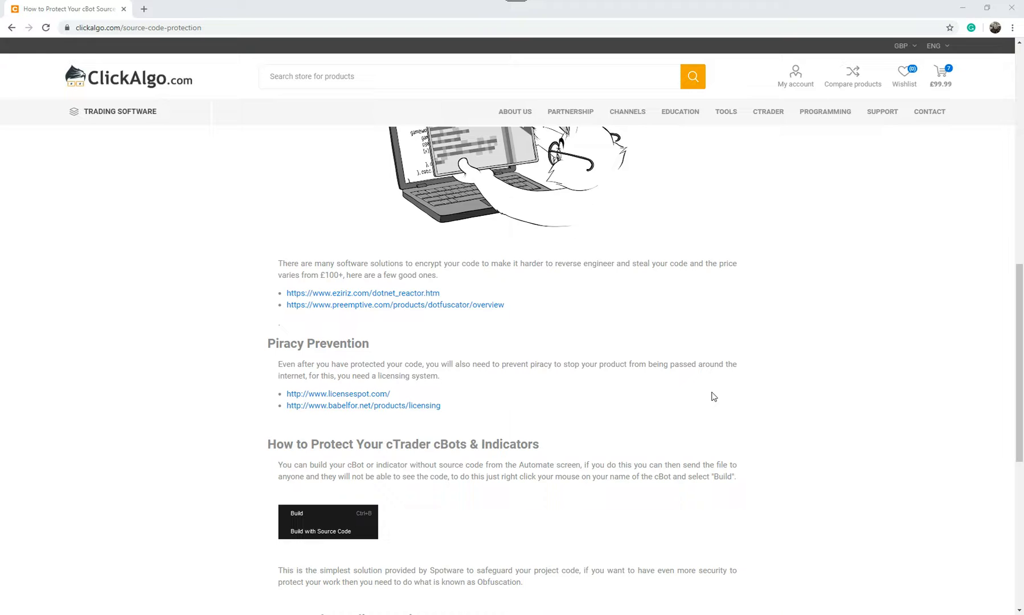
mouse_move(699, 377)
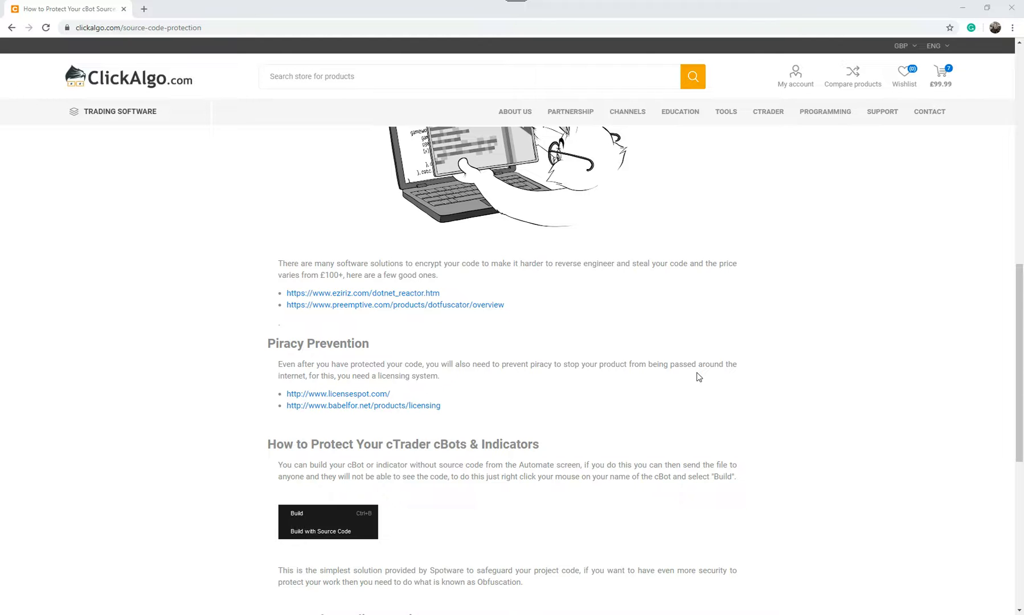
scroll(down, 3)
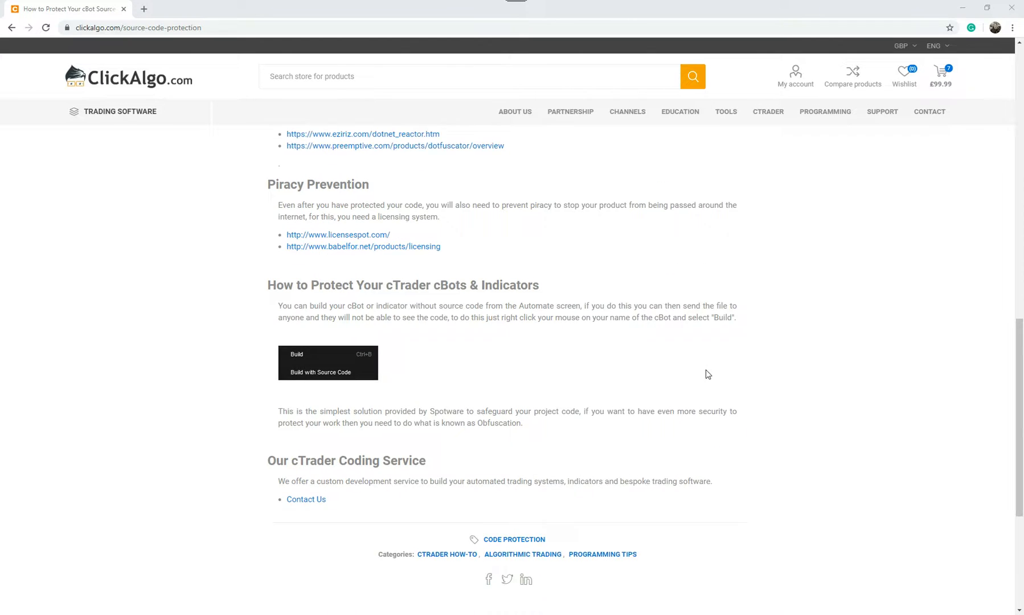
scroll(down, 3)
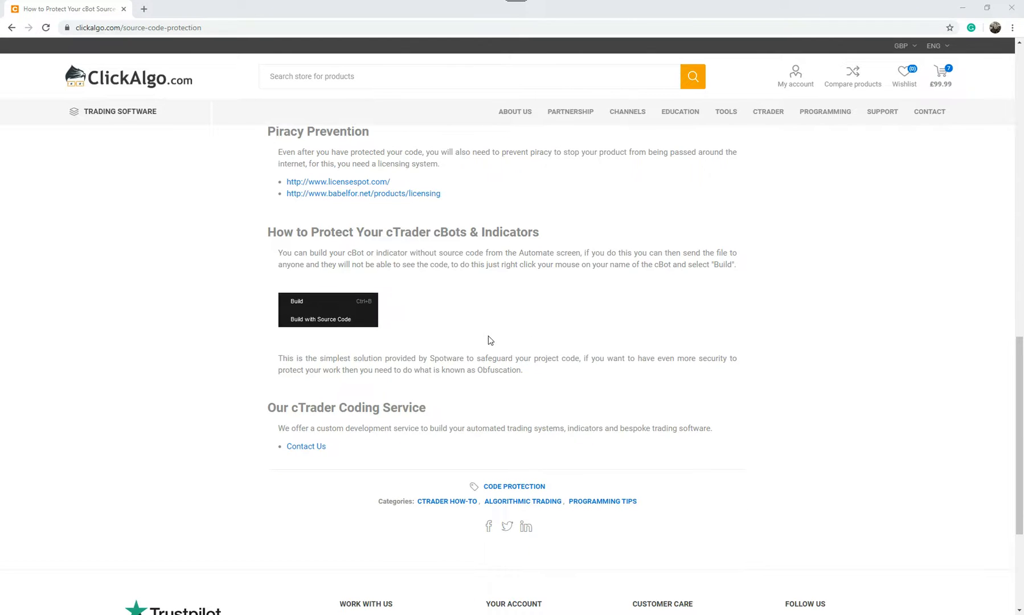
mouse_move(796, 326)
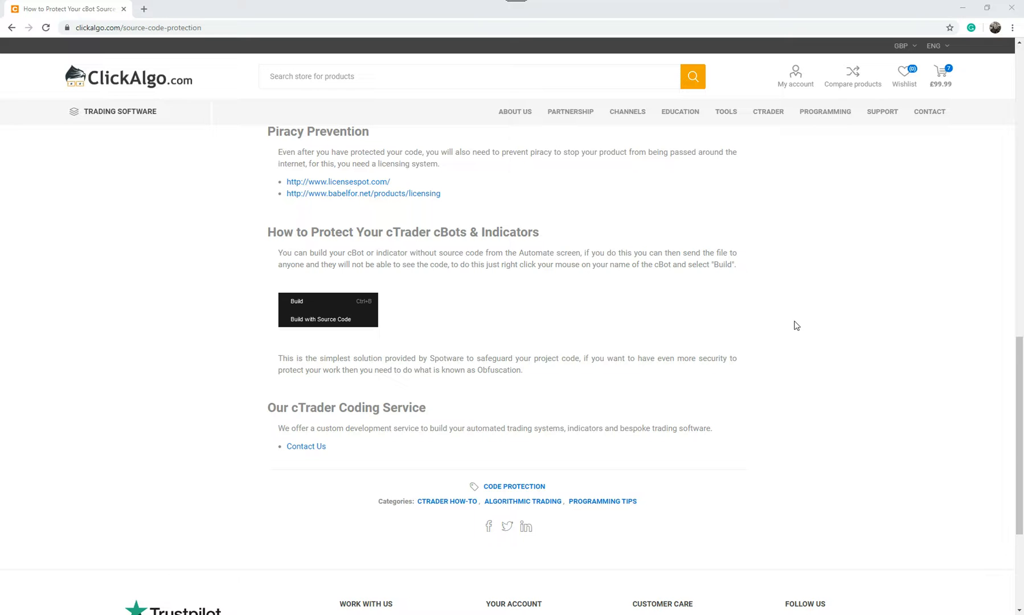
mouse_move(716, 313)
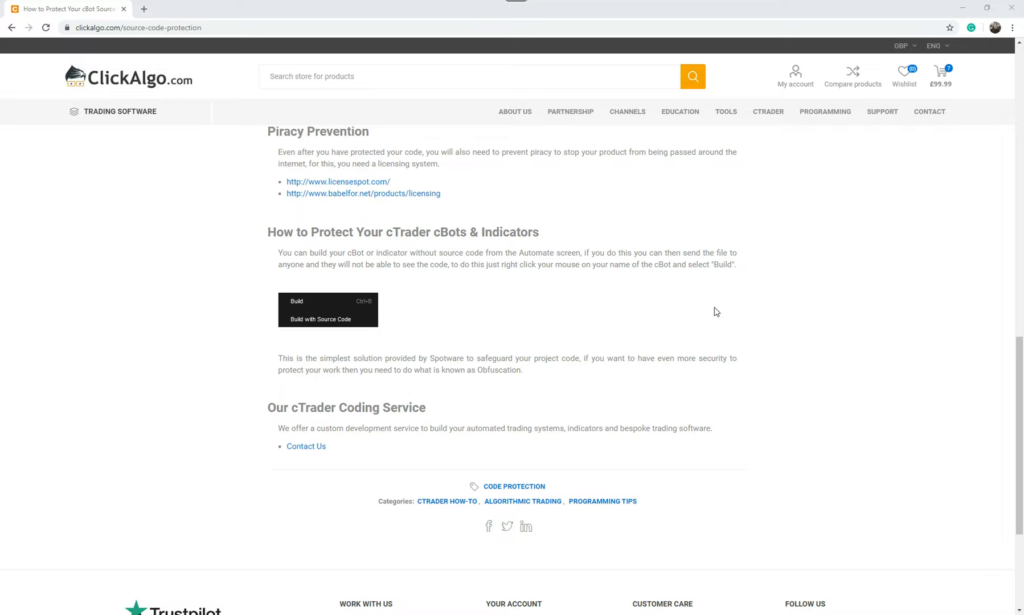
mouse_move(663, 308)
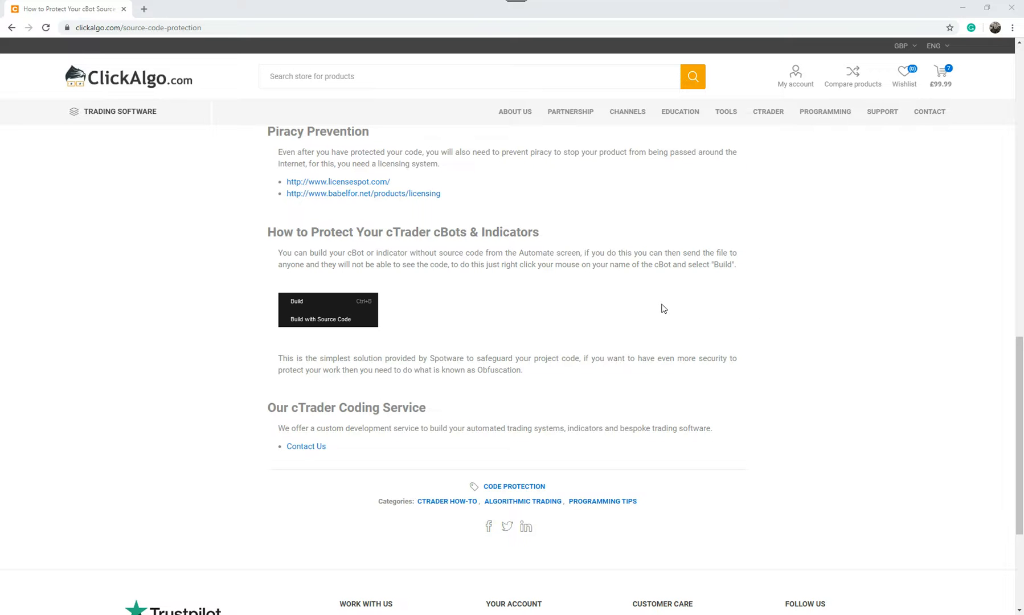
mouse_move(518, 309)
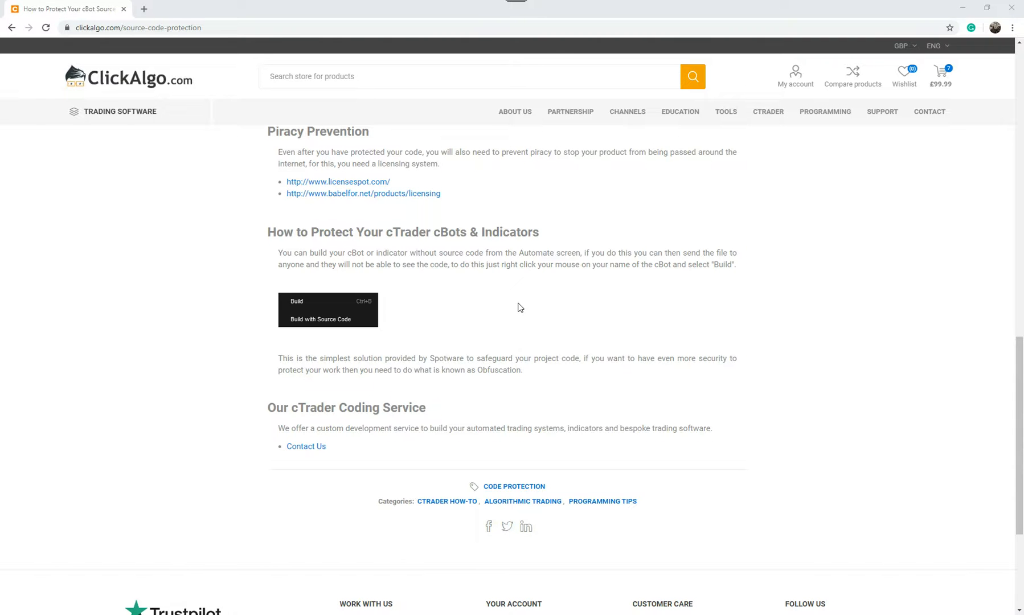
scroll(up, 3)
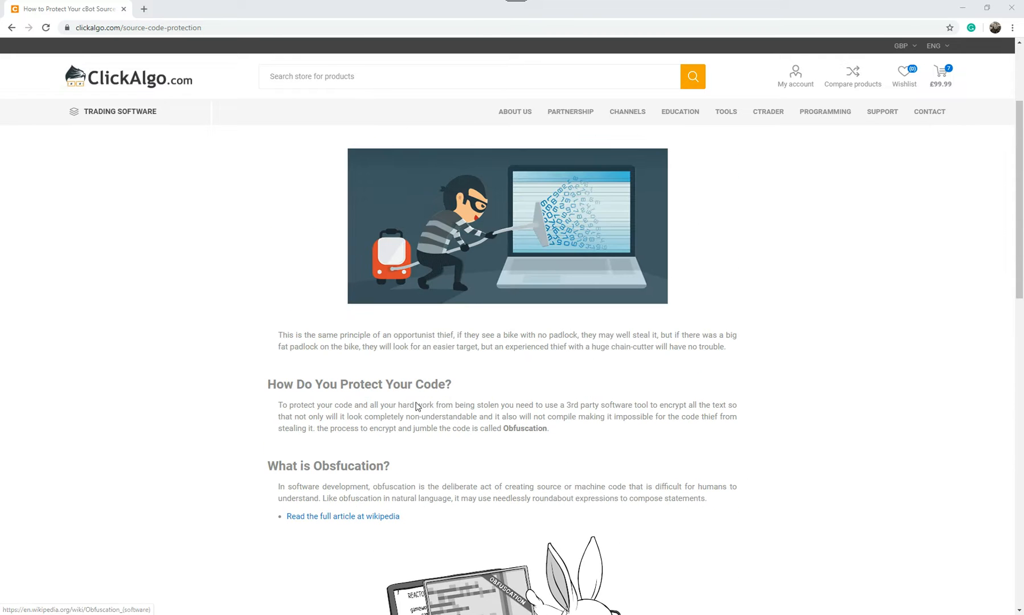
scroll(down, 3)
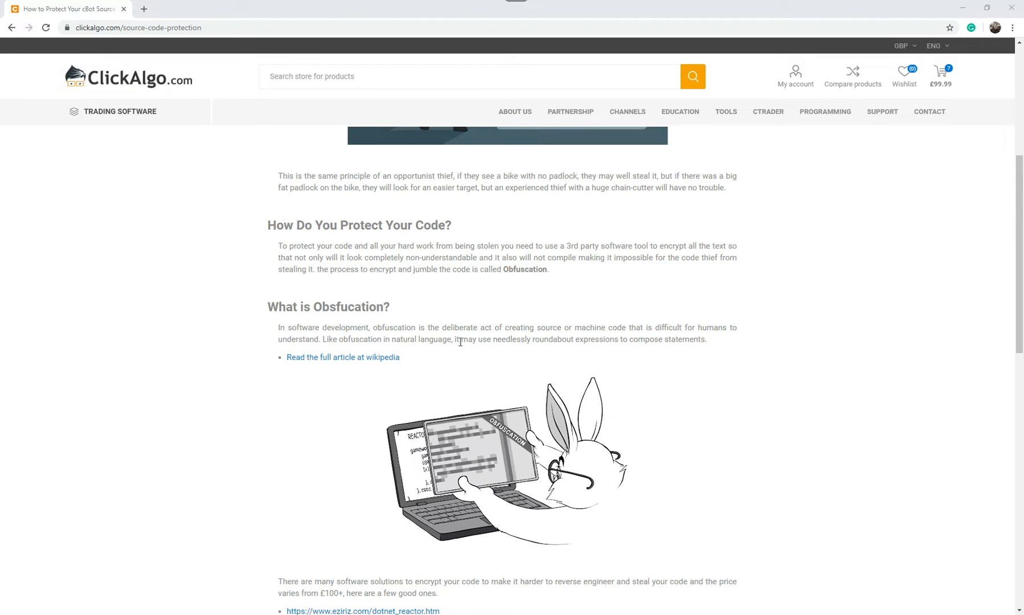
scroll(down, 3)
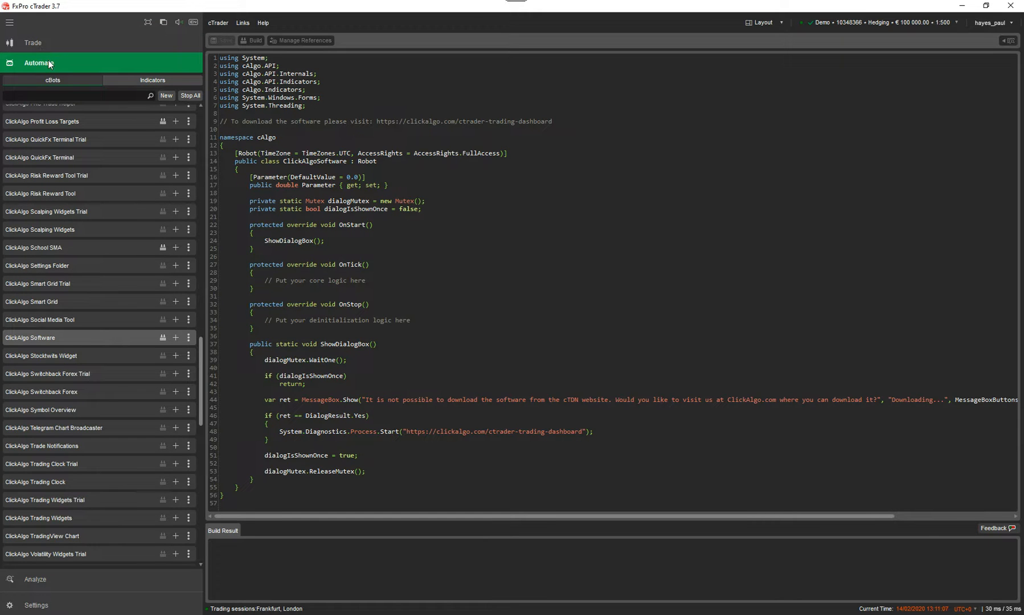
mouse_move(87, 355)
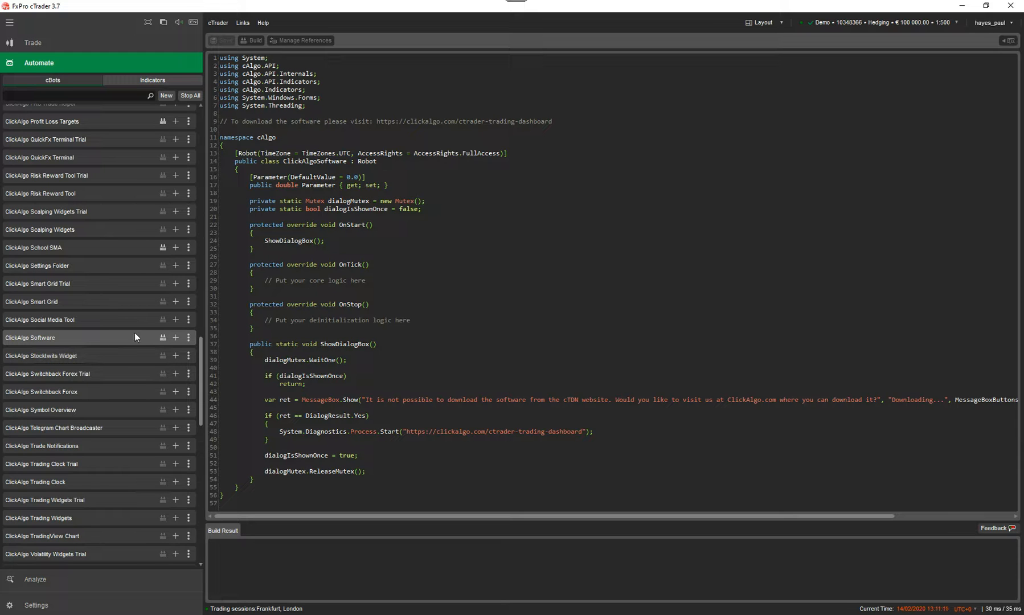
mouse_move(126, 345)
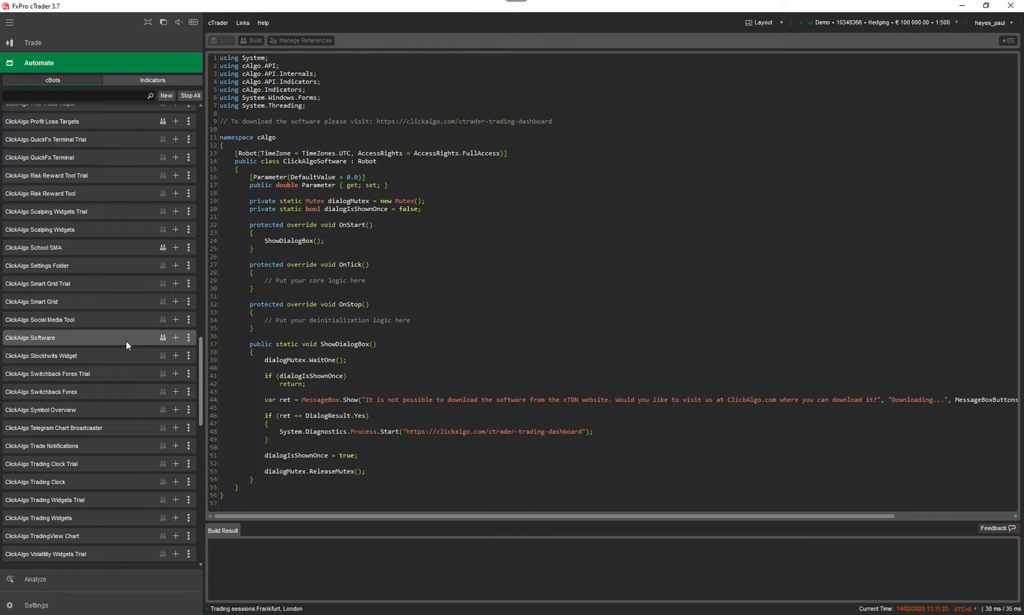
mouse_move(108, 346)
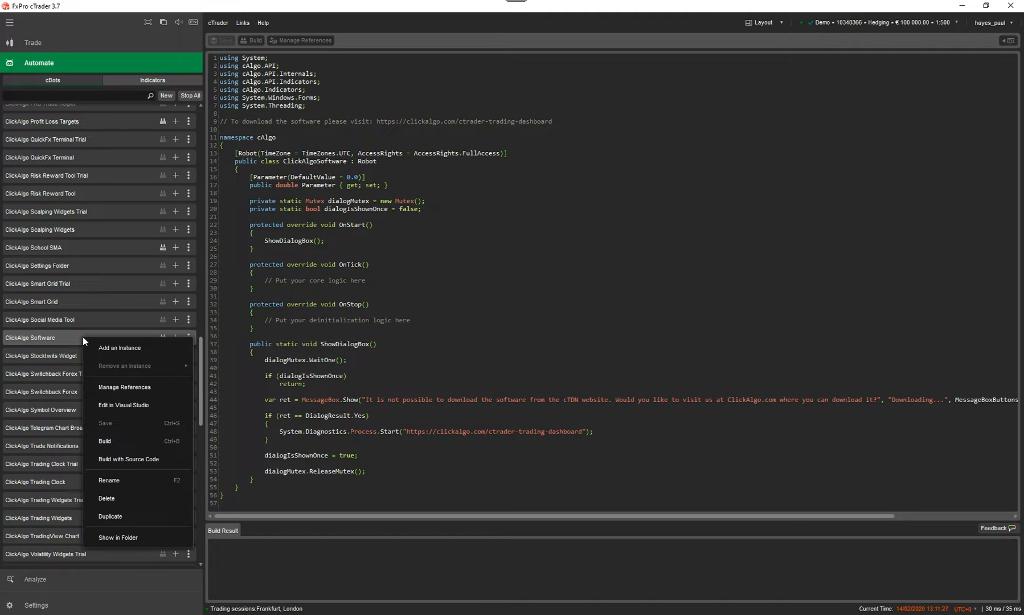
mouse_move(126, 442)
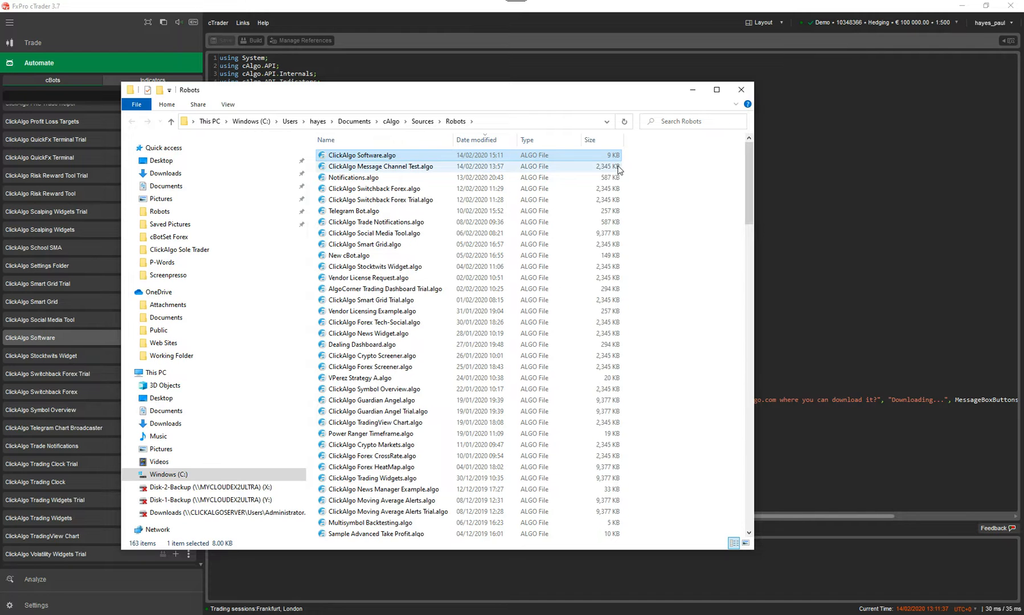
Step: Close the Robots folder window and return to cTrader showing the build succeeded
click(741, 89)
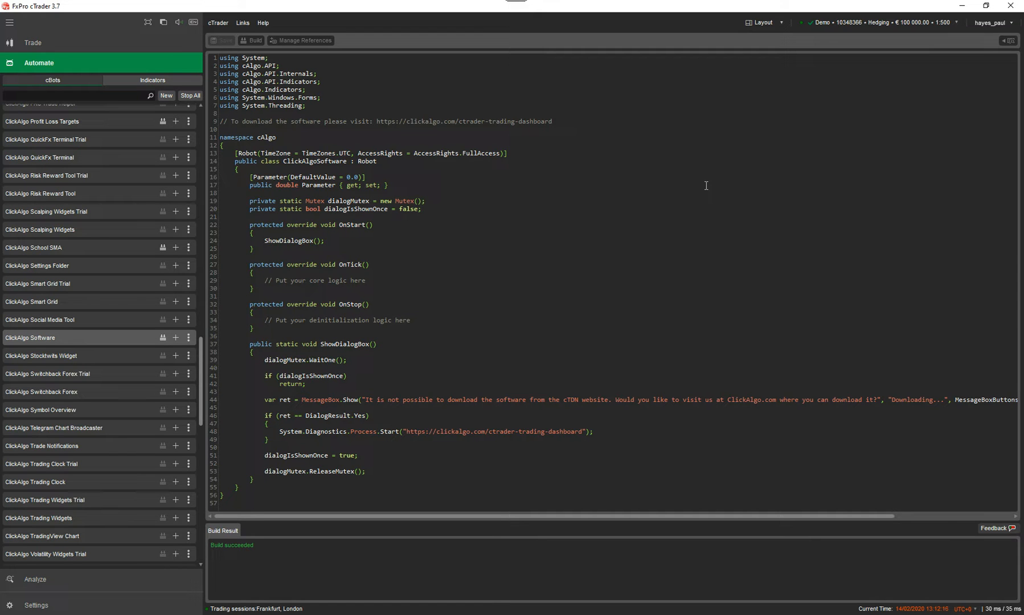
mouse_move(689, 173)
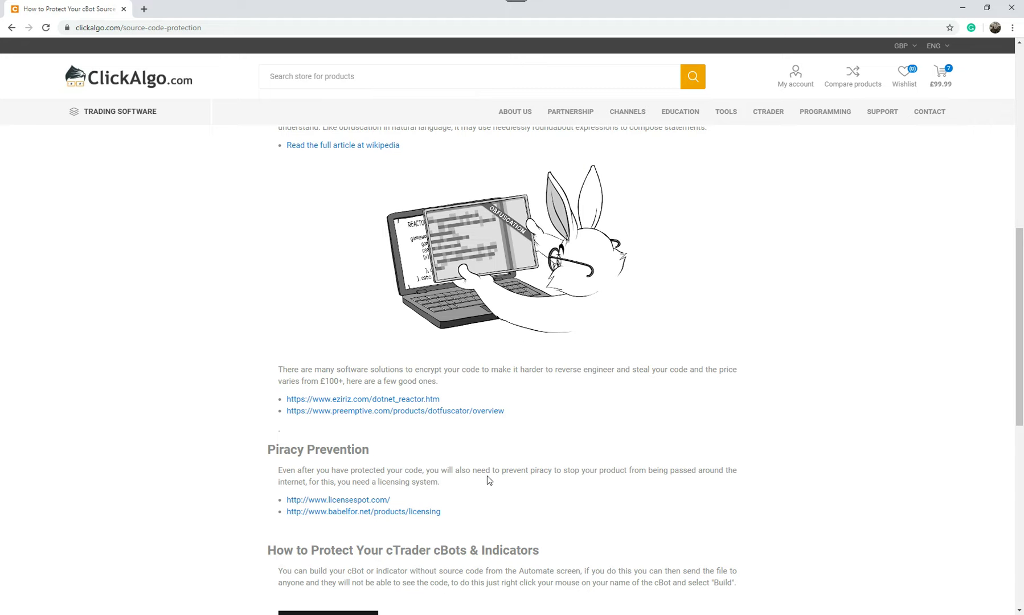
scroll(up, 3)
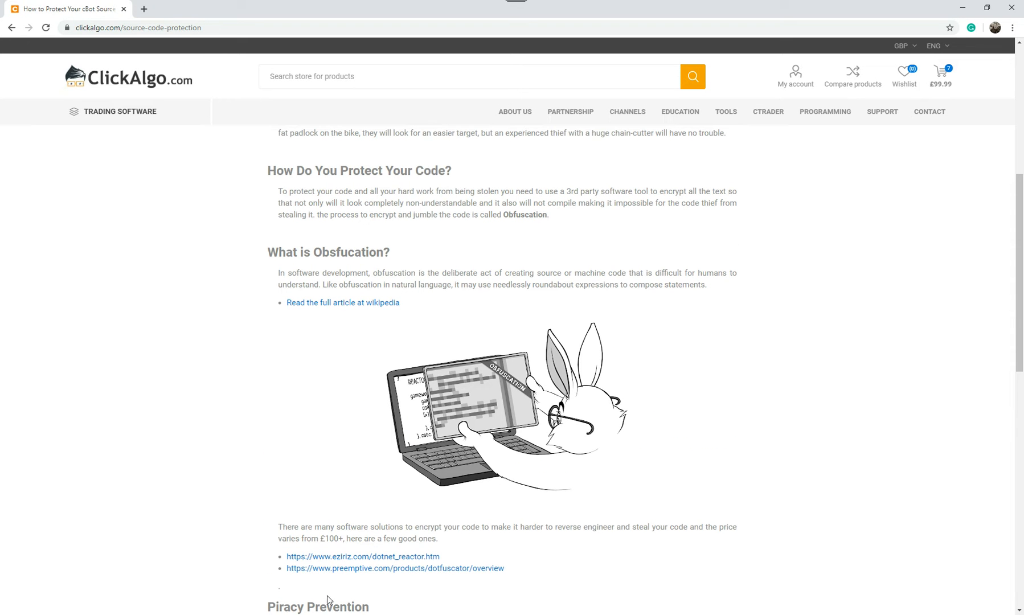
scroll(up, 3)
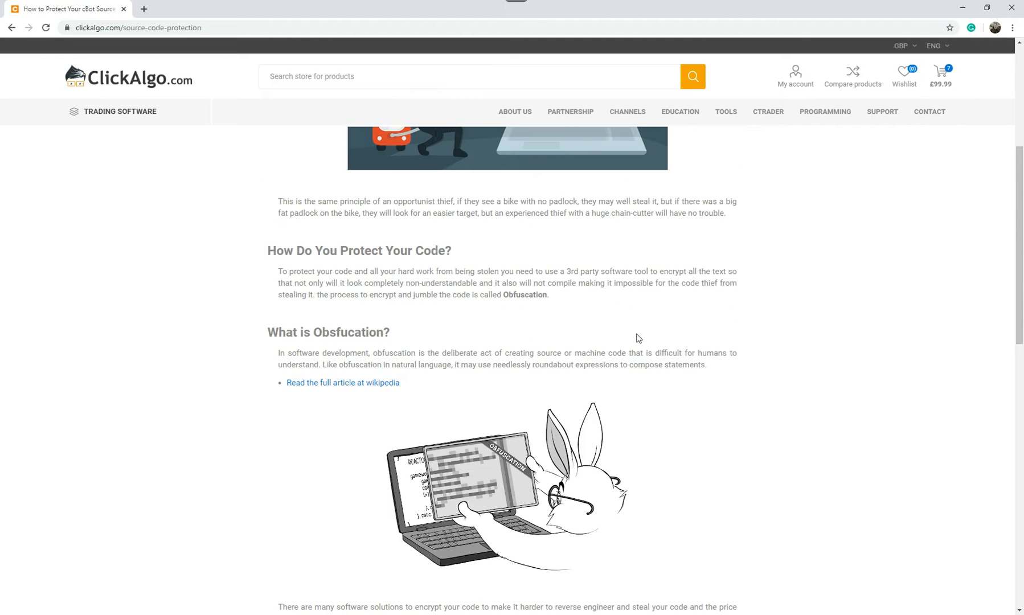
scroll(down, 3)
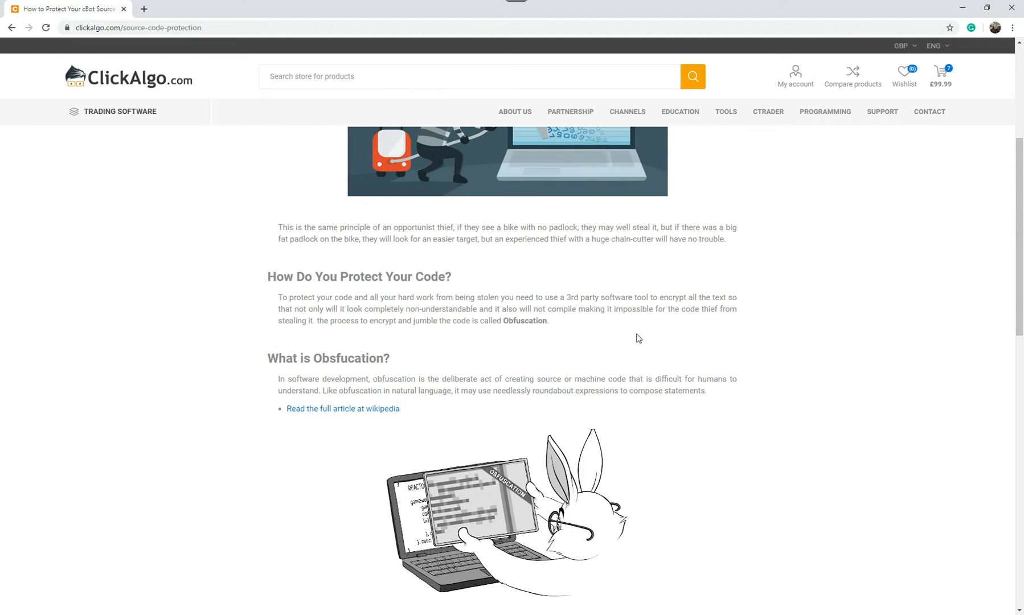